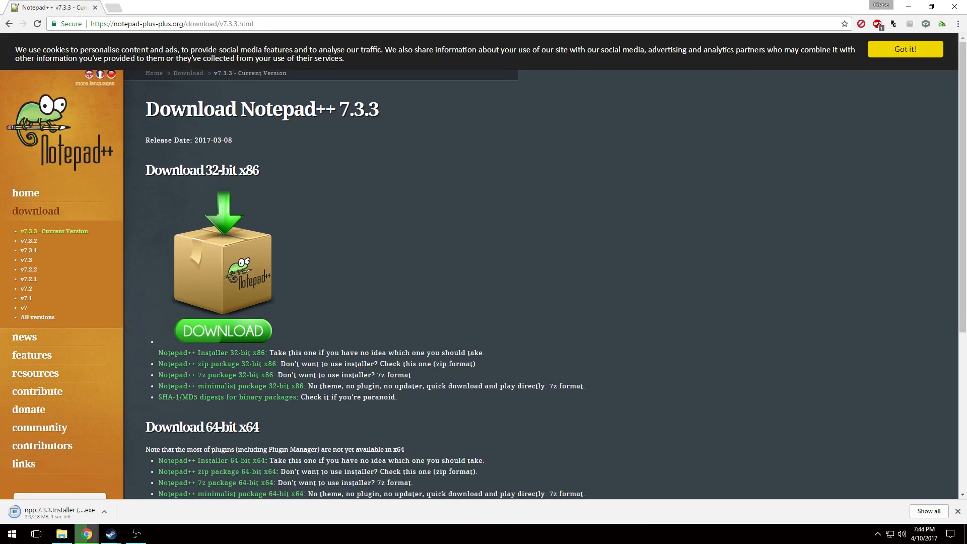
Switch to File Explorer after the Notepad++ 7.3.3 installer finishes downloading
click(62, 534)
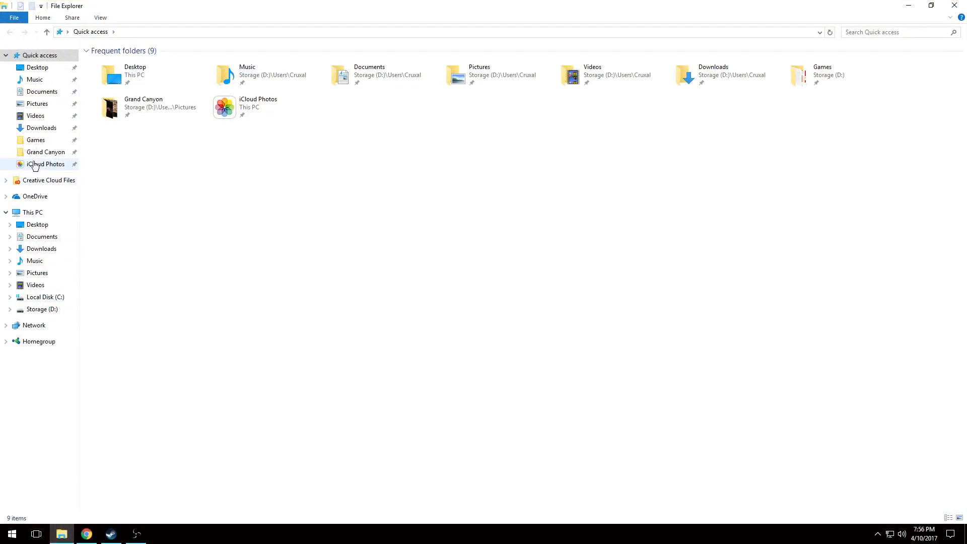
Navigate C: > Program Files (x86) > Steam toward the userdata folder, then switch to the Steam client
click(44, 296)
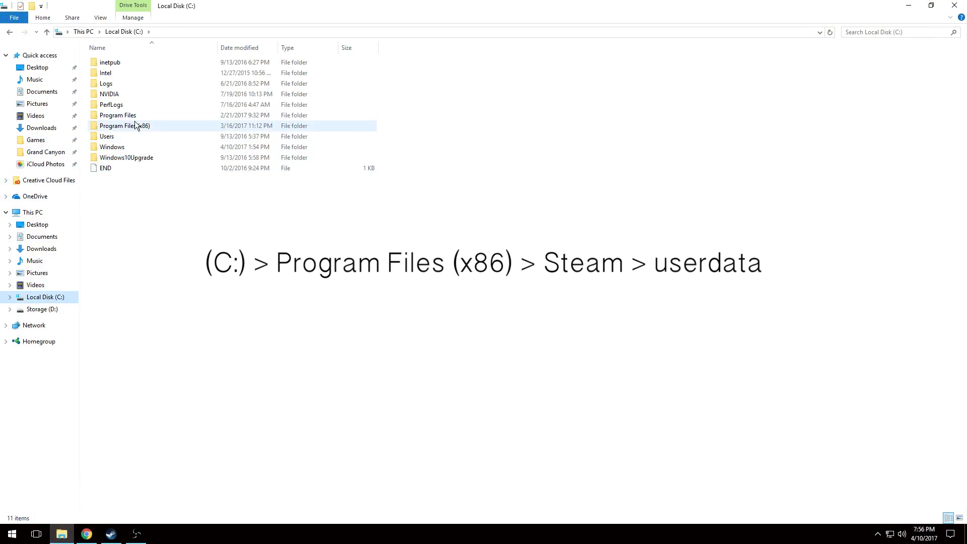
double_click(121, 125)
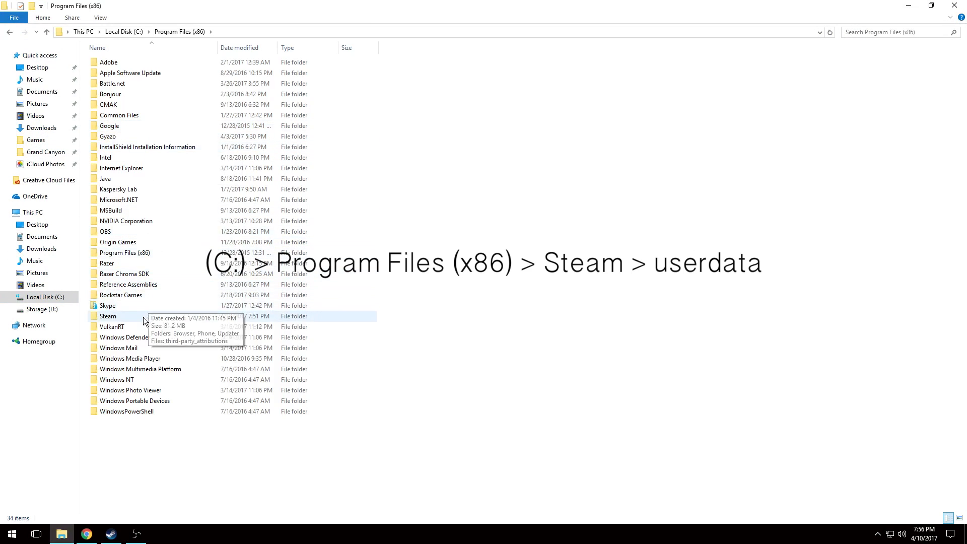
double_click(108, 315)
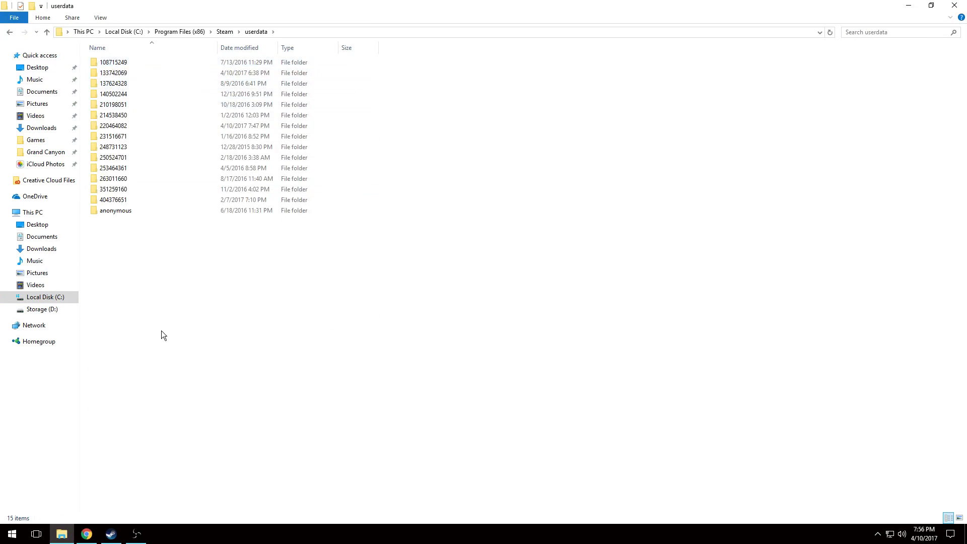
mouse_move(203, 294)
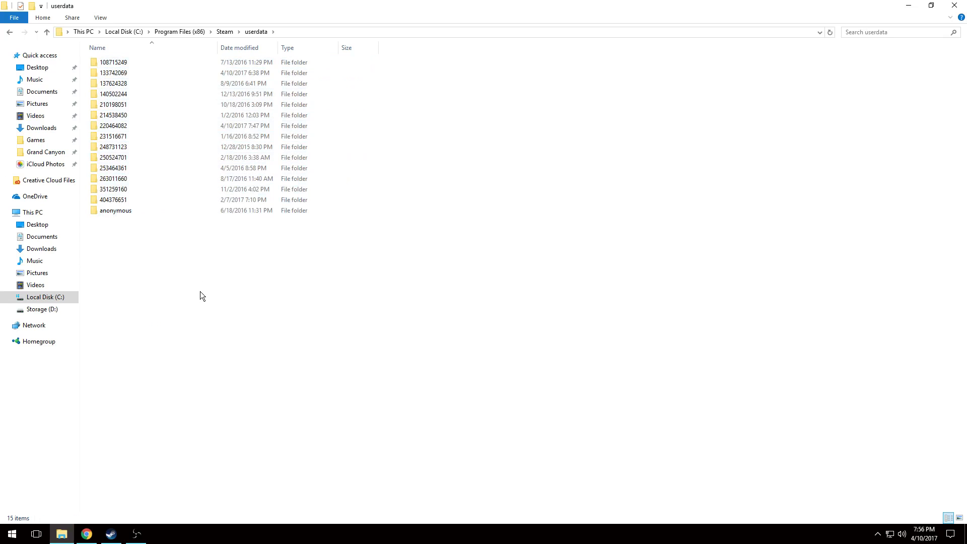
click(111, 534)
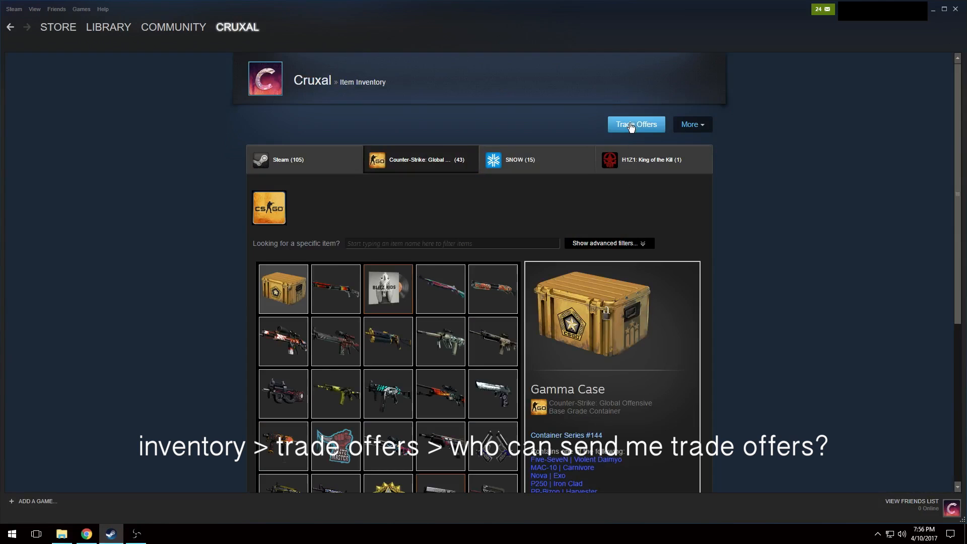
Show 'Who can send me Trade Offers?' and select the partner account number in the trade URL
click(637, 123)
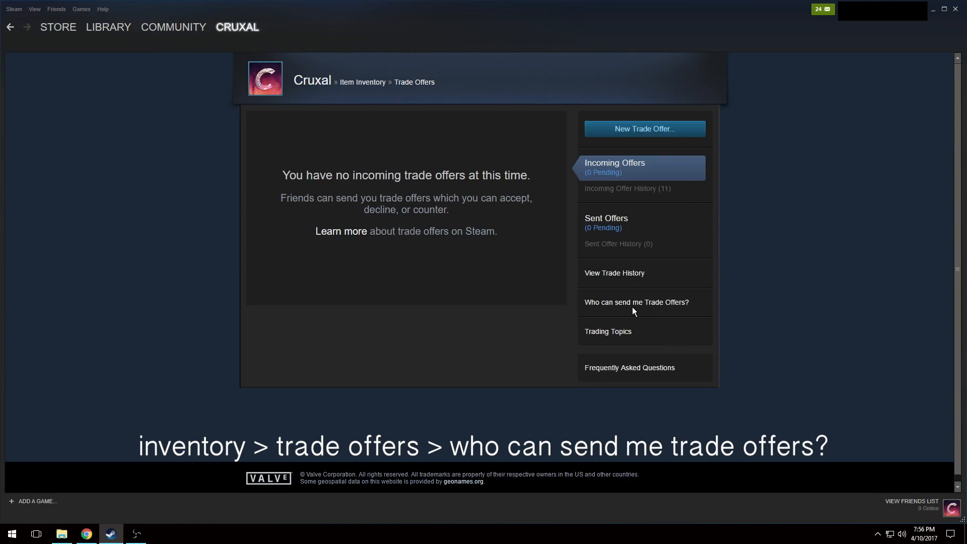
click(636, 302)
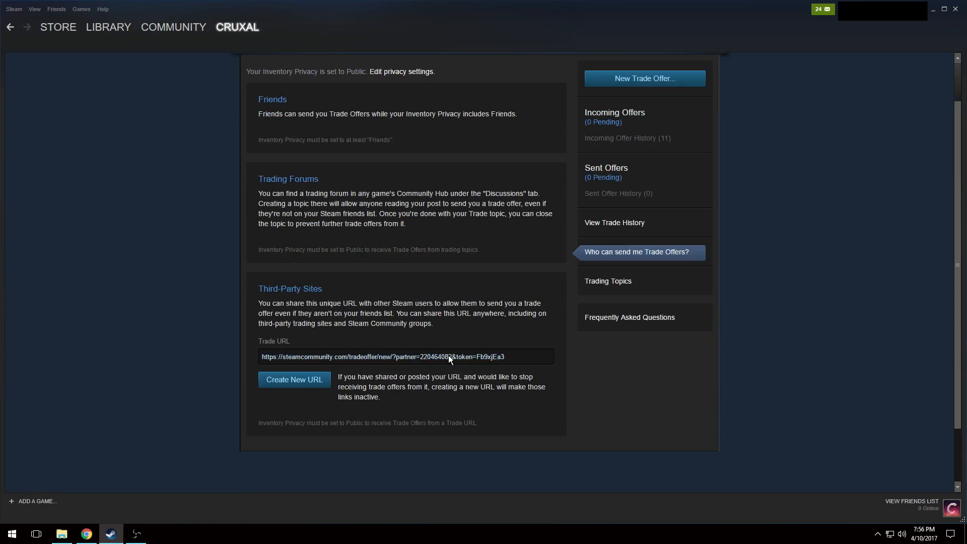
double_click(436, 357)
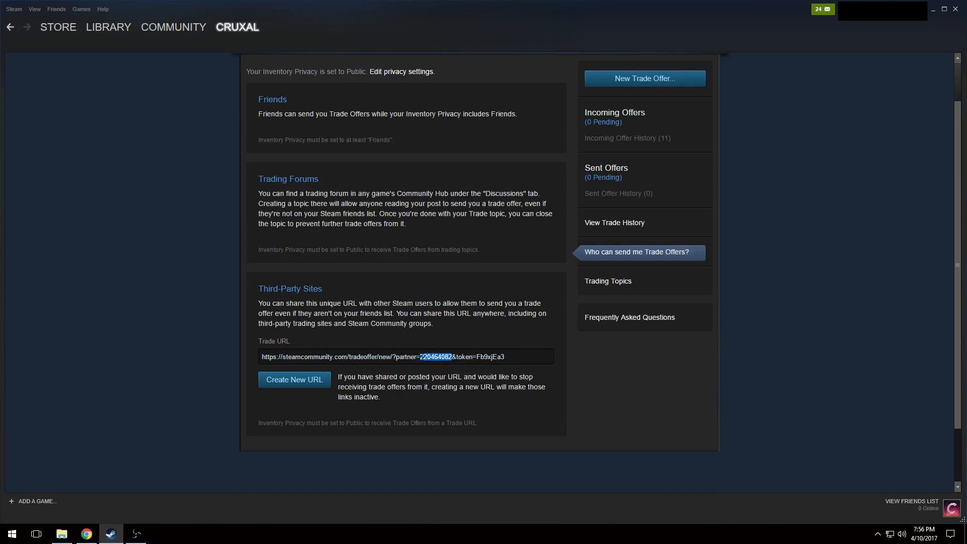
mouse_move(411, 338)
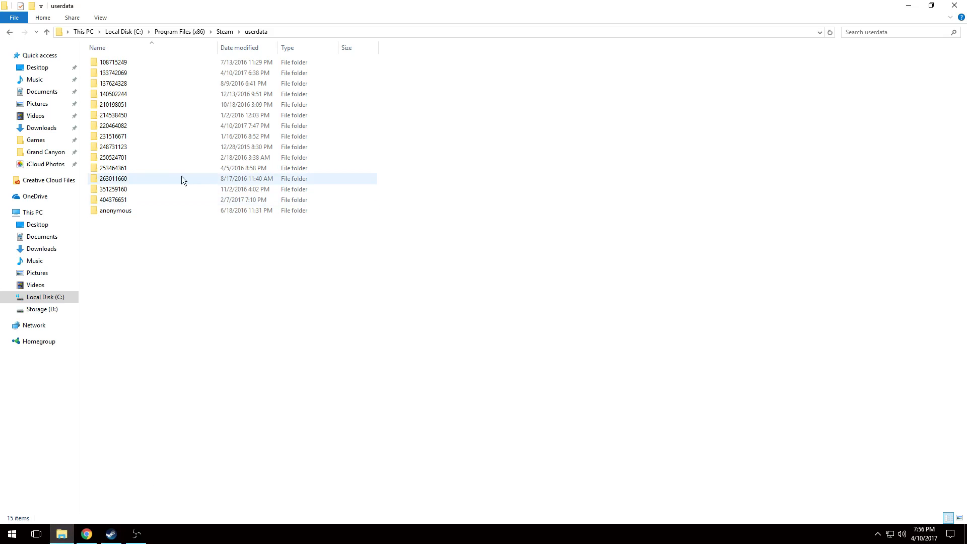
Open the account-number folder, then 730 > local > cfg to reach the CS:GO config folder
double_click(112, 125)
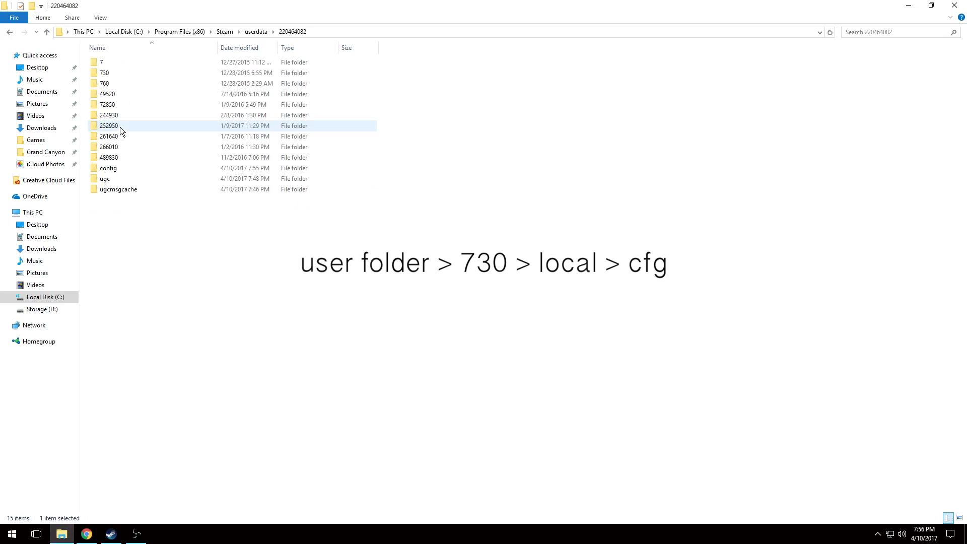
double_click(104, 73)
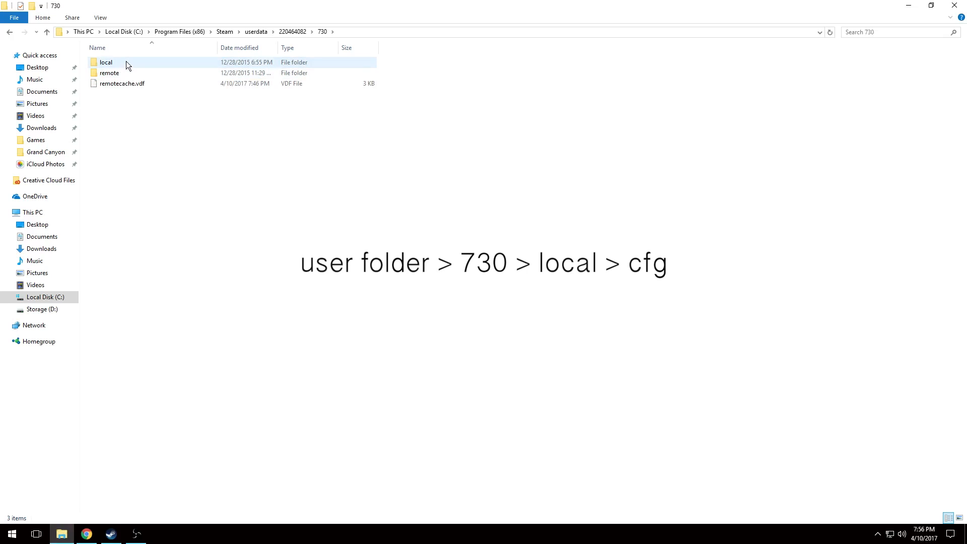
double_click(105, 63)
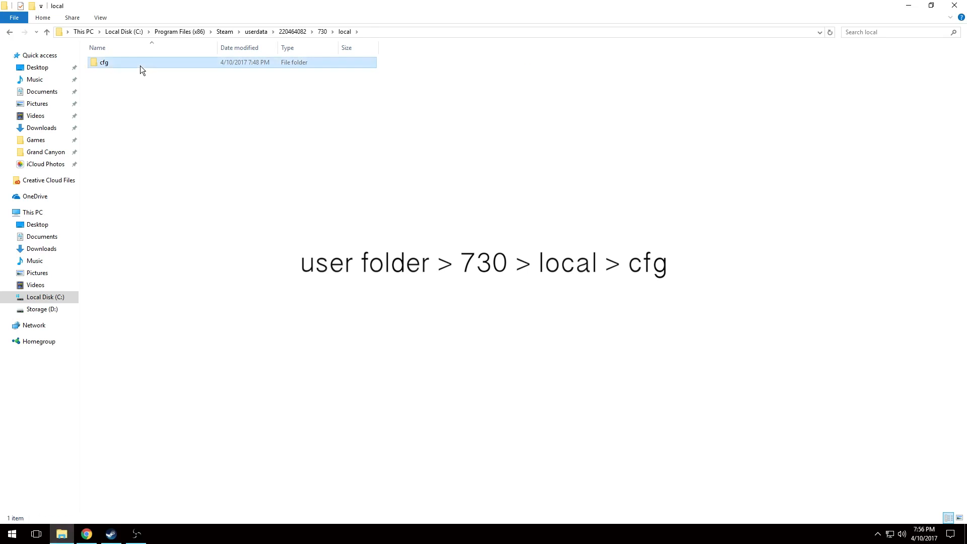
double_click(112, 63)
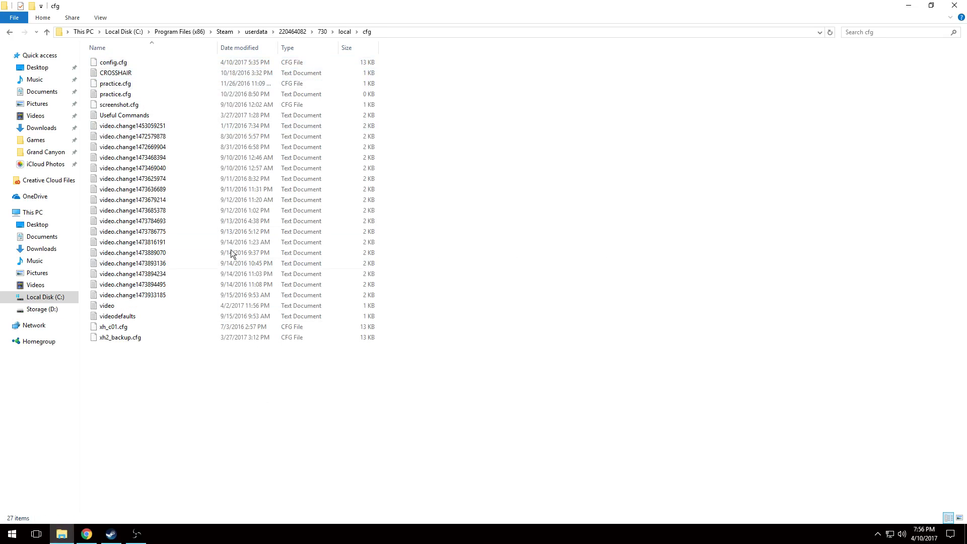
mouse_move(191, 378)
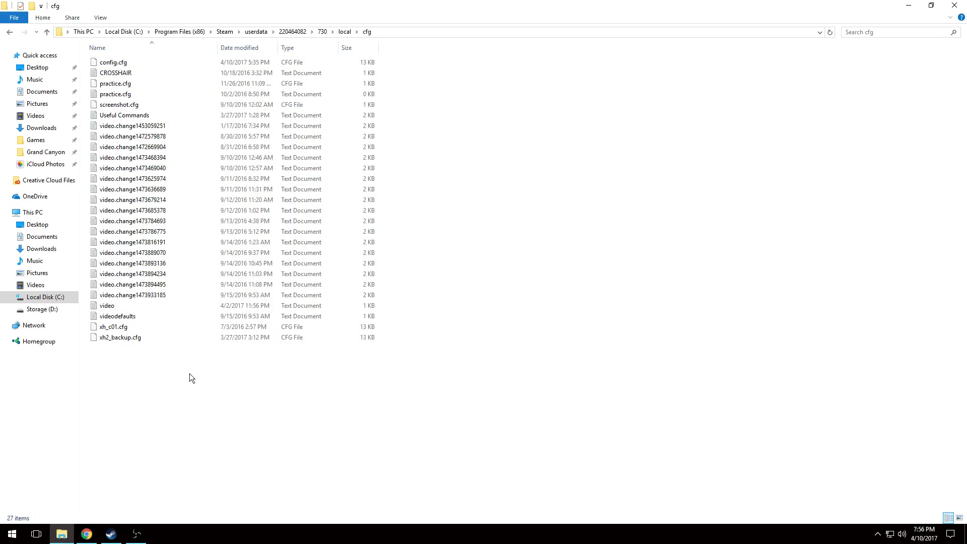
mouse_move(150, 464)
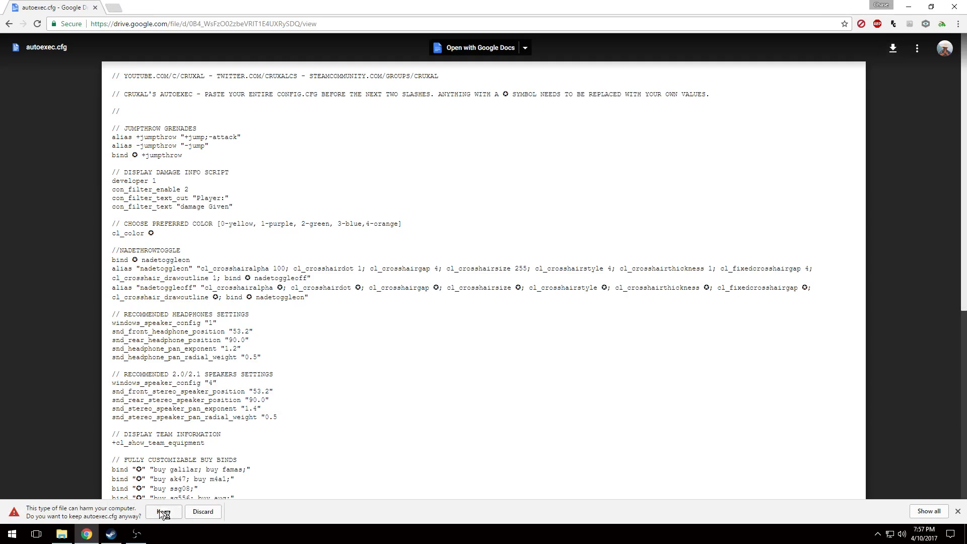
Keep the downloaded autoexec.cfg despite Chrome's warning and return to the cfg folder
click(163, 512)
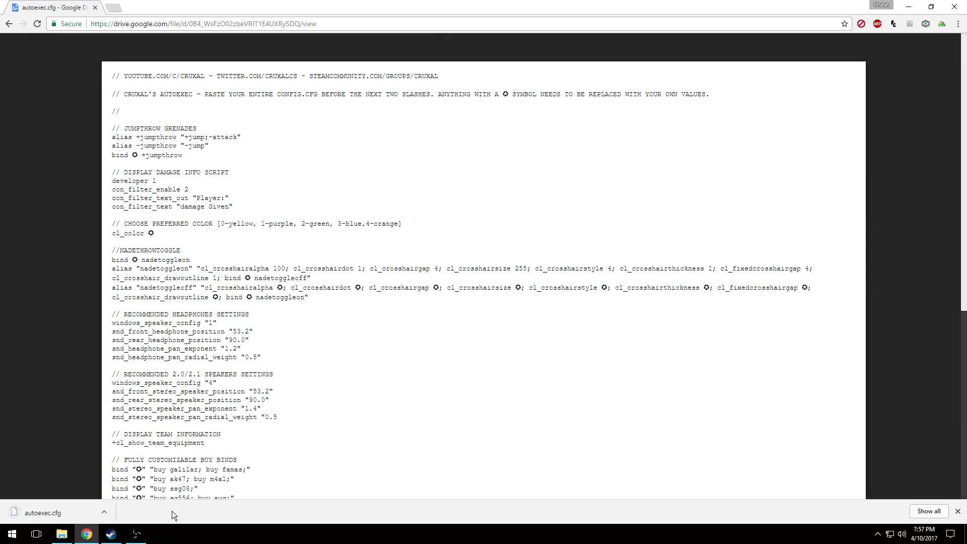
click(62, 534)
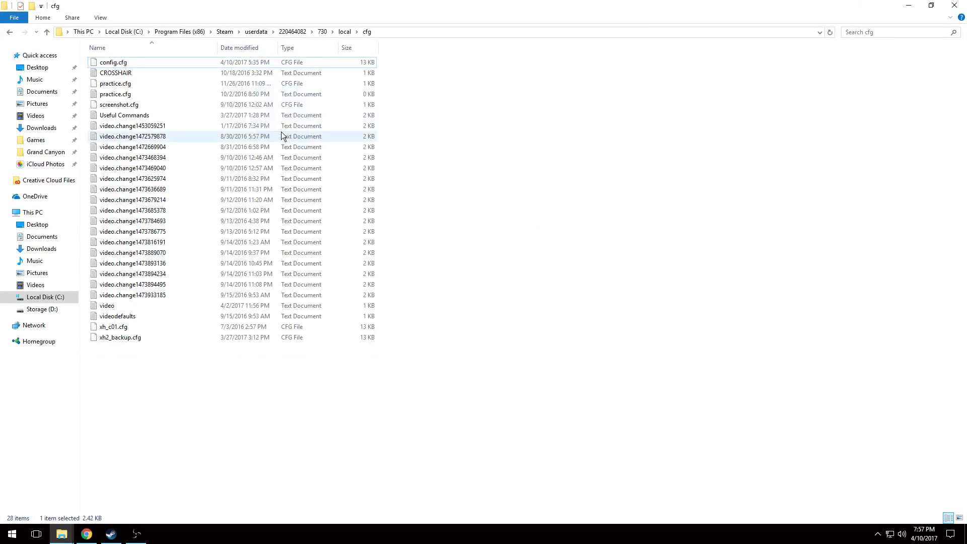
Open autoexec.cfg and config.cfg for editing in Notepad++ from the cfg folder
right_click(116, 62)
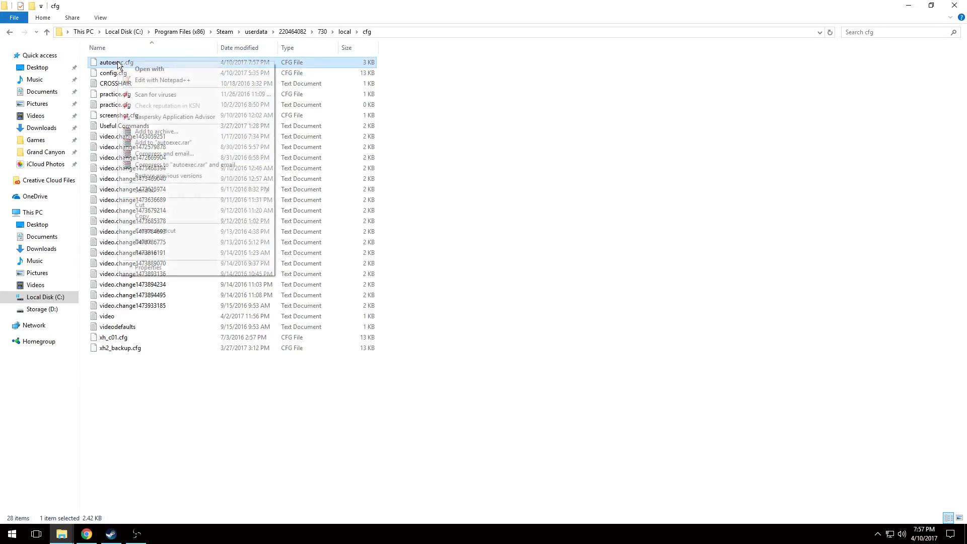
click(162, 80)
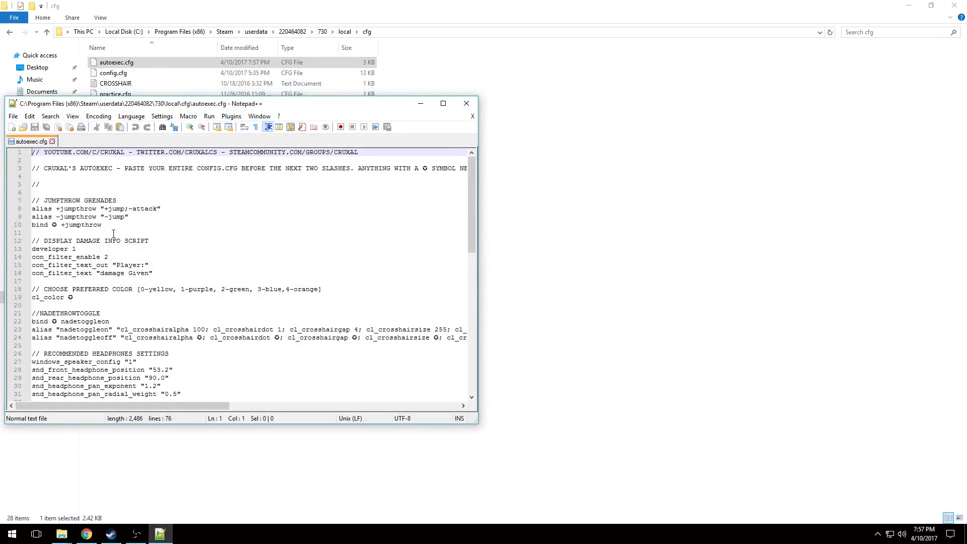
mouse_move(195, 294)
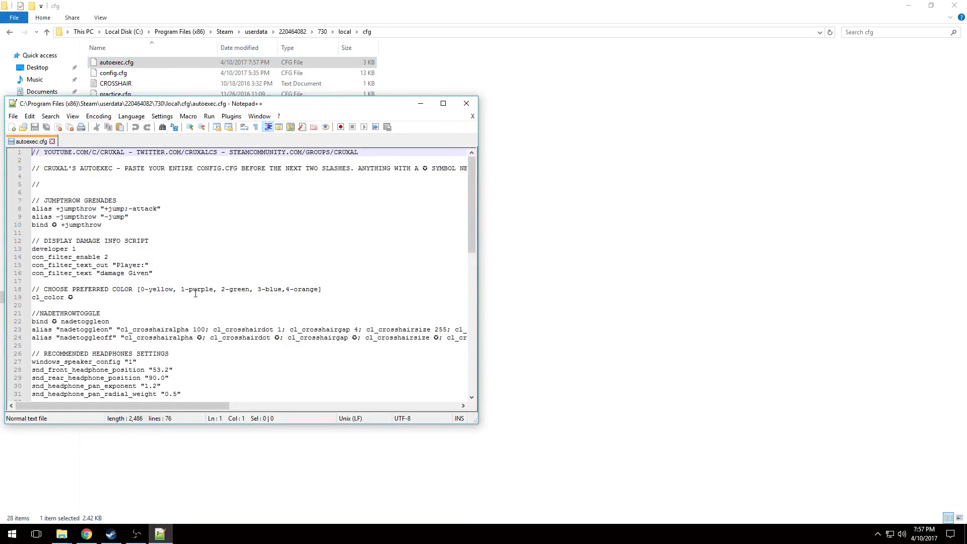
click(467, 103)
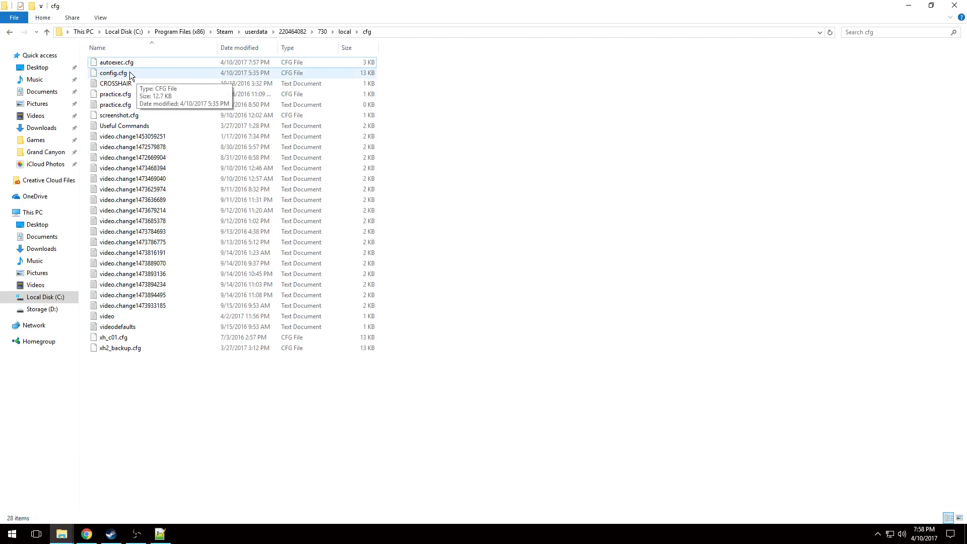
right_click(114, 73)
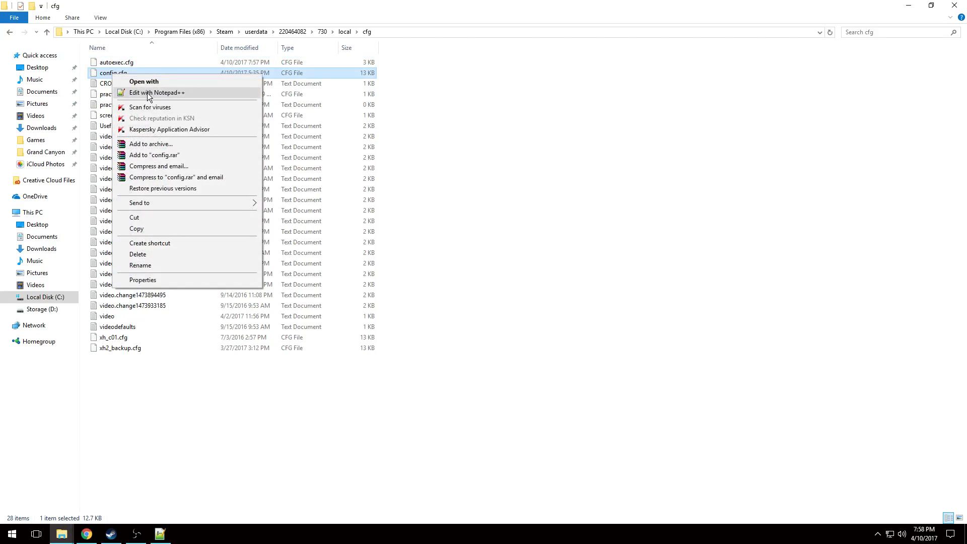
click(157, 92)
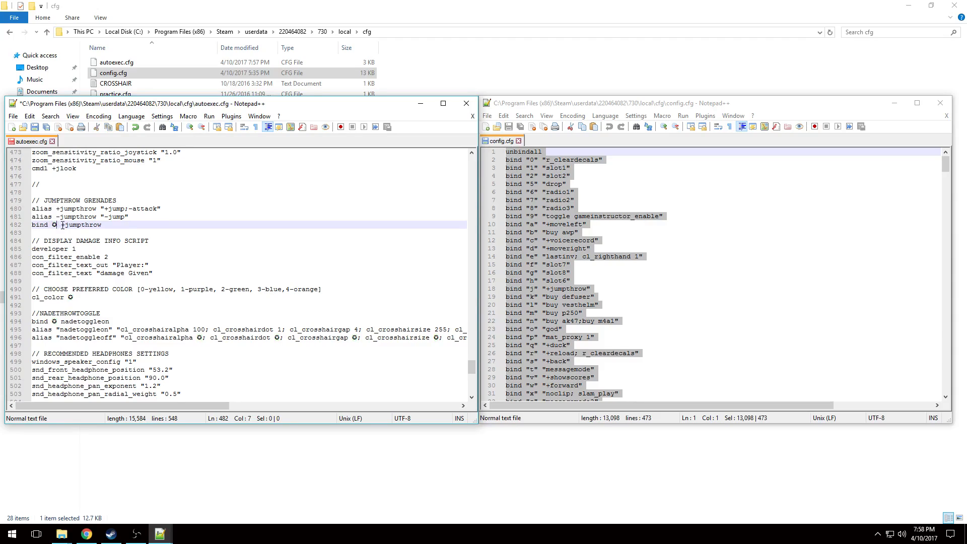
mouse_move(268, 203)
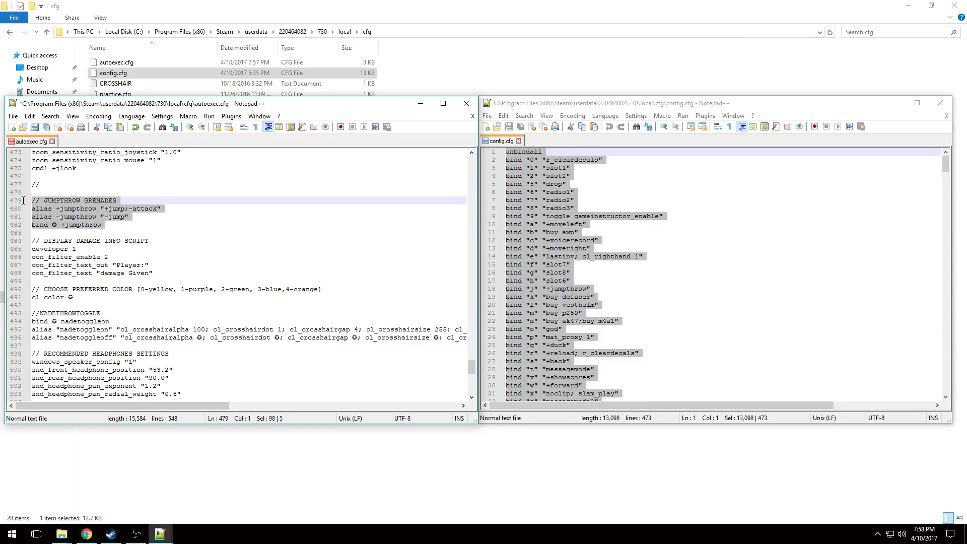
Replace the jumpthrow bind placeholder with j and the cl_color placeholder with 3
click(54, 224)
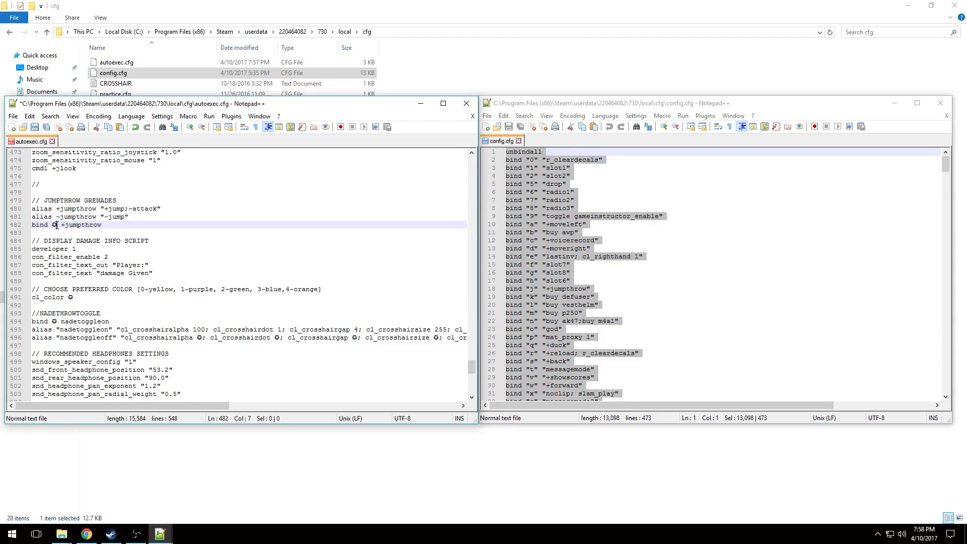
text(j)
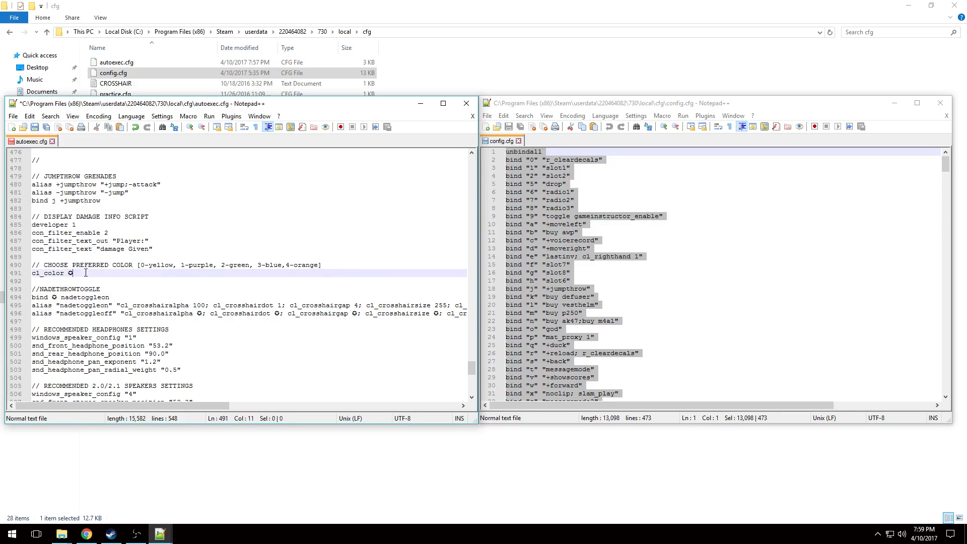
key(Backspace)
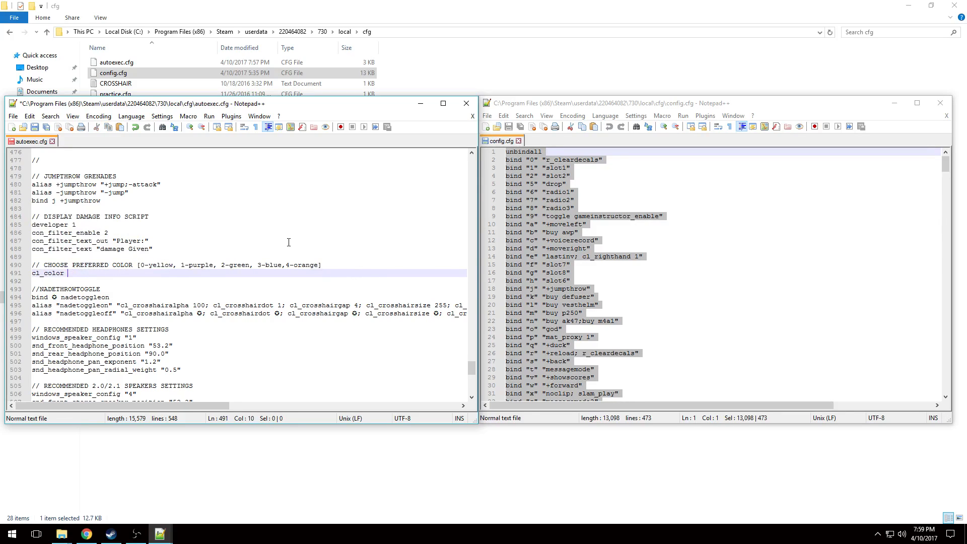
text(3)
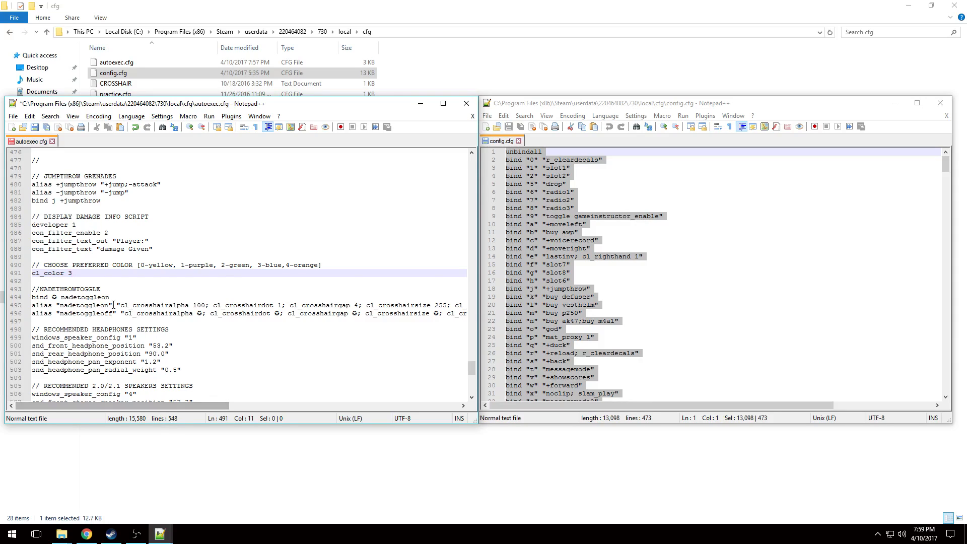
scroll(down, 3)
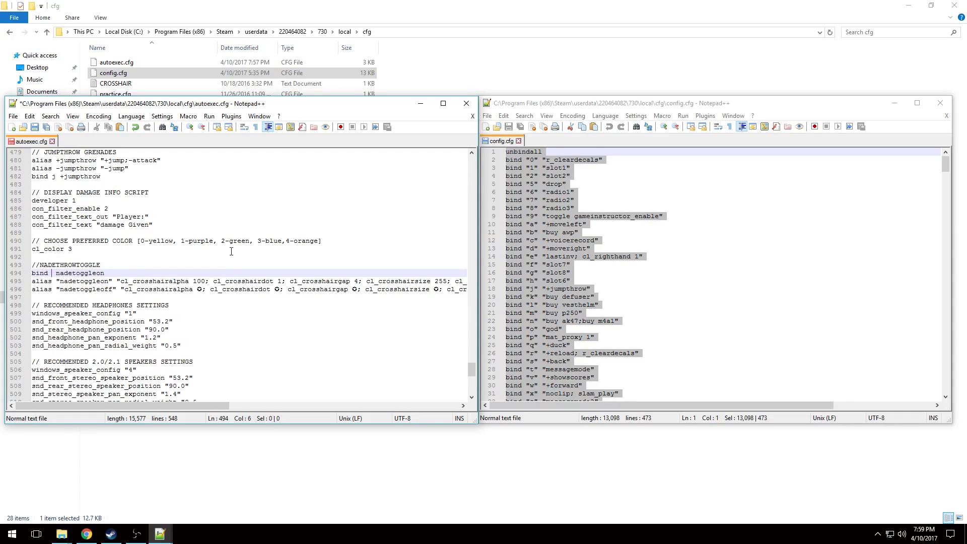
Enter ctrl as the key in the nadethrowtoggle bind and both nadetoggleon/nadetoggleoff alias lines
text(ctrl)
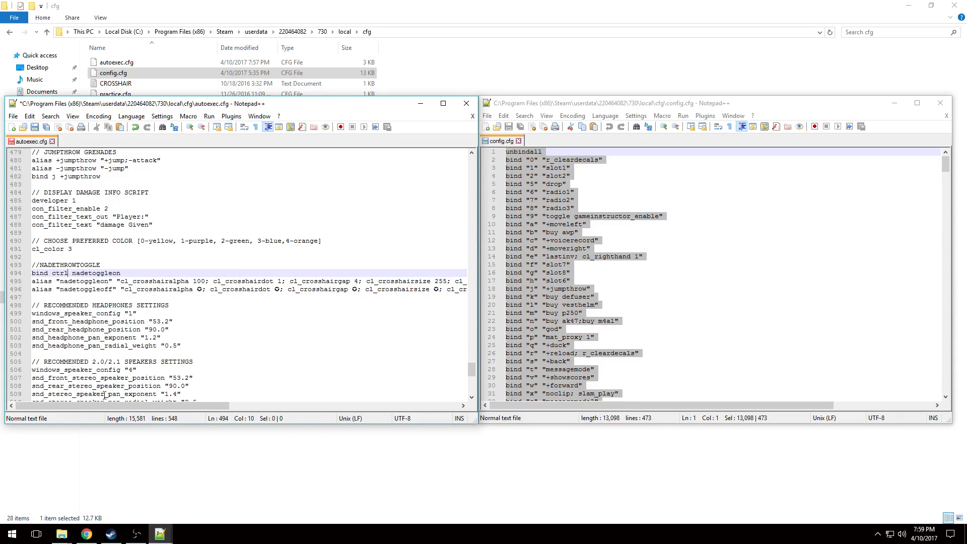
mouse_move(52, 362)
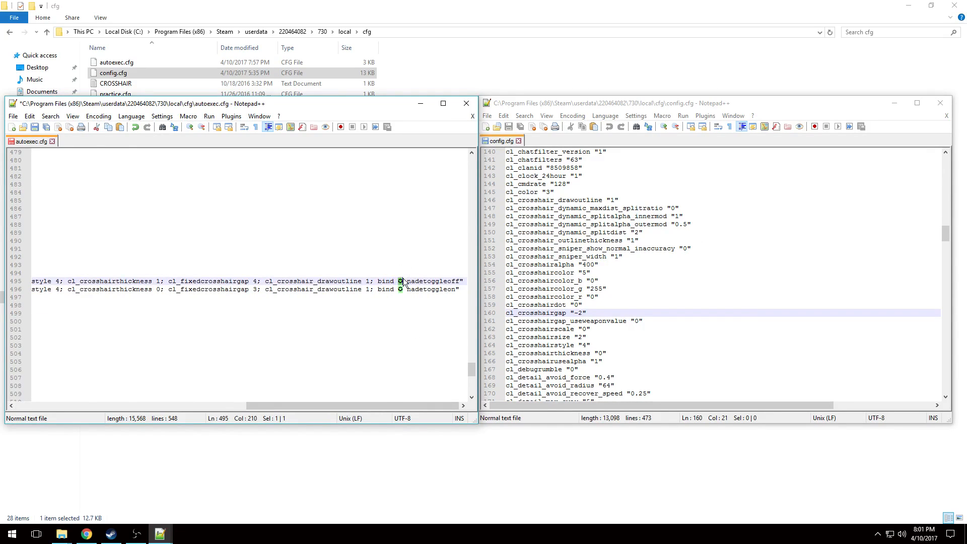
text(ctrl)
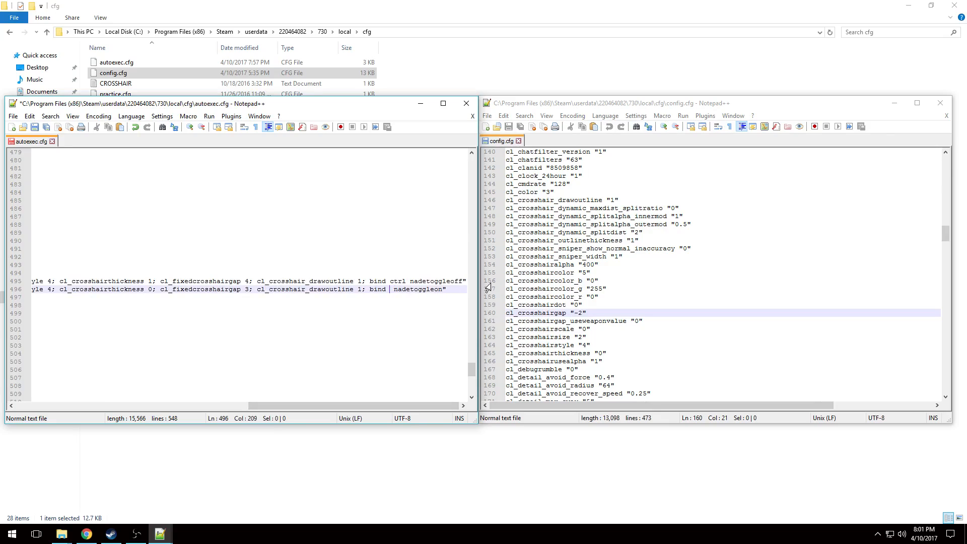
text(ctrl)
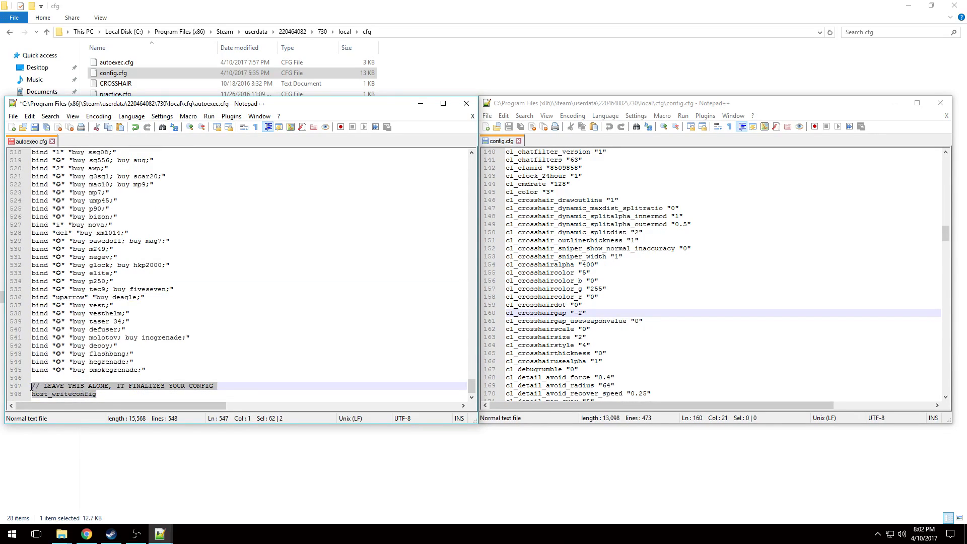
Close the config.cfg window, save autoexec.cfg, and bring up the Steam taskbar options
click(296, 312)
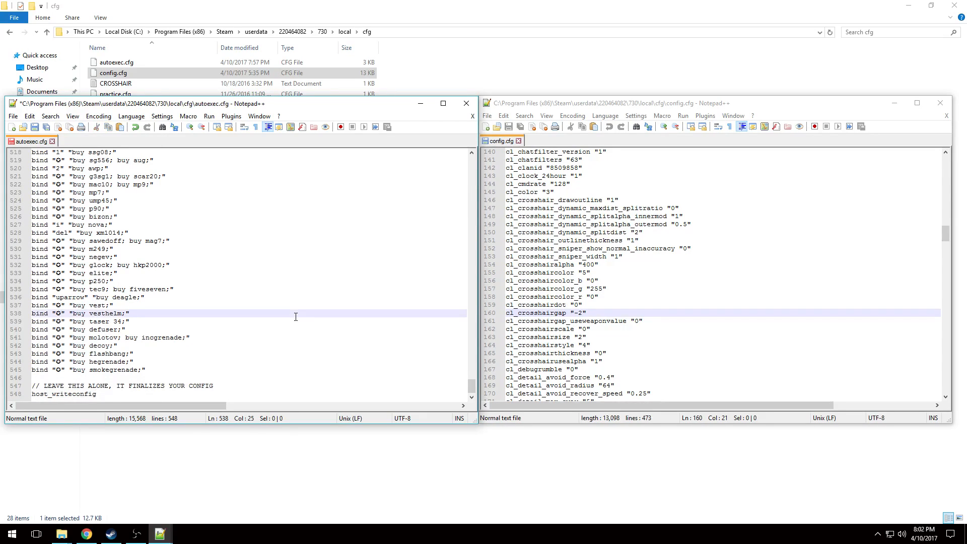
mouse_move(274, 310)
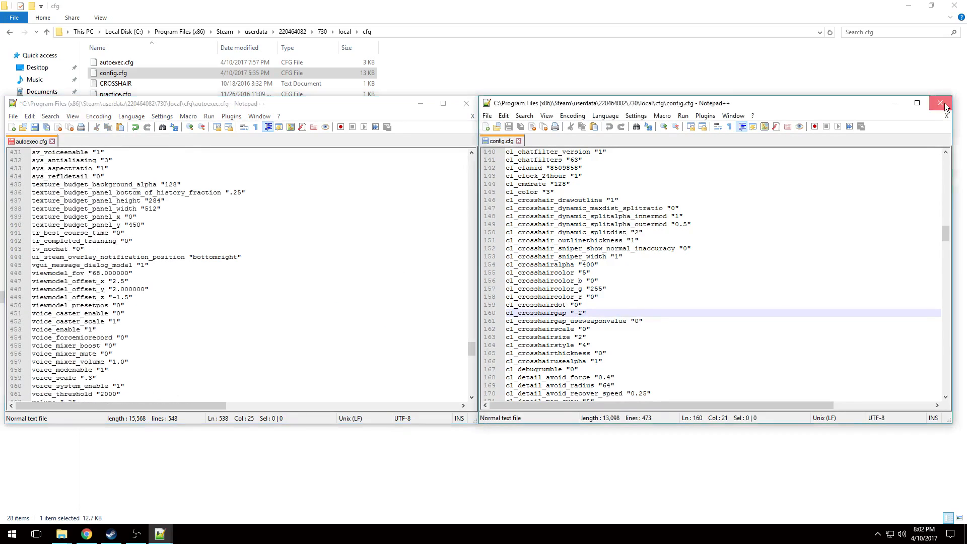
click(941, 103)
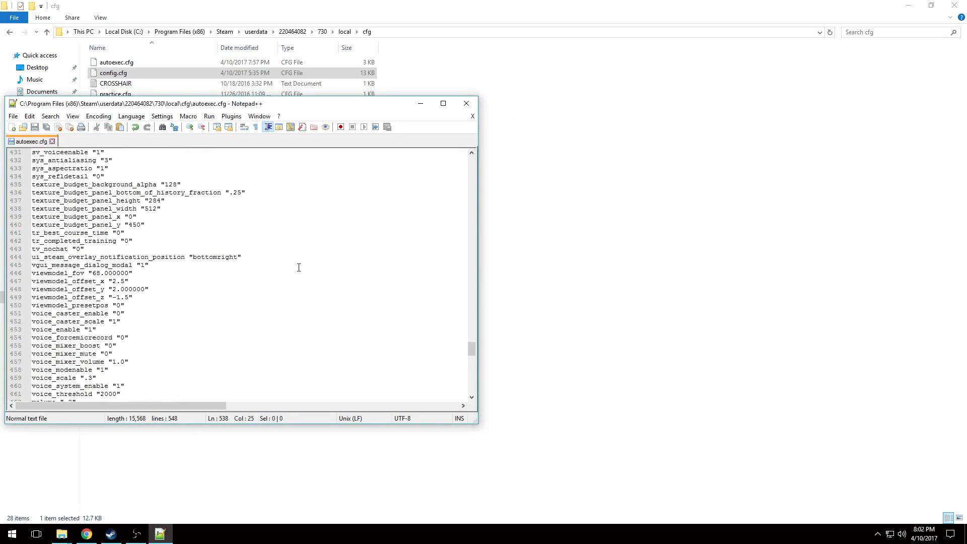
click(12, 116)
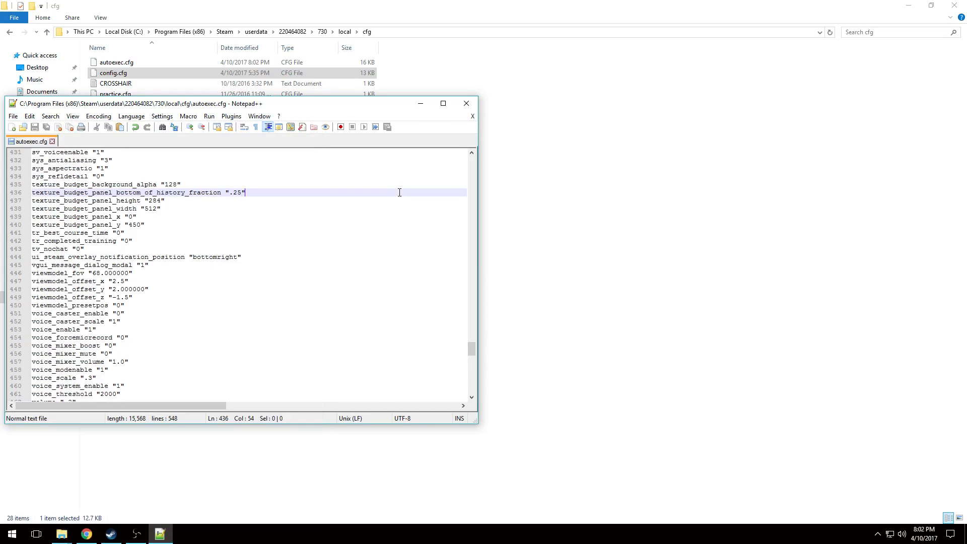
right_click(111, 534)
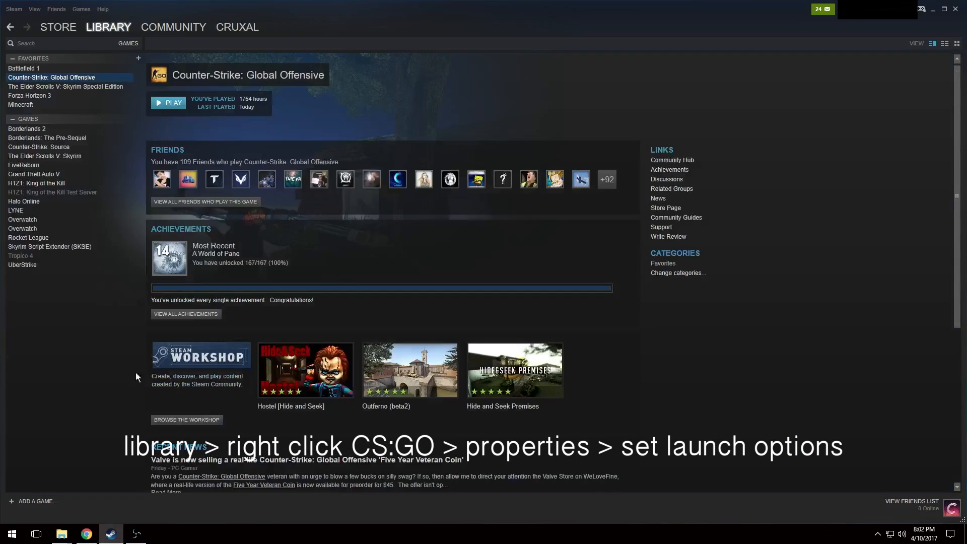
Add +exec autoexec.cfg to CS:GO's launch options via Properties and close the dialog
right_click(51, 77)
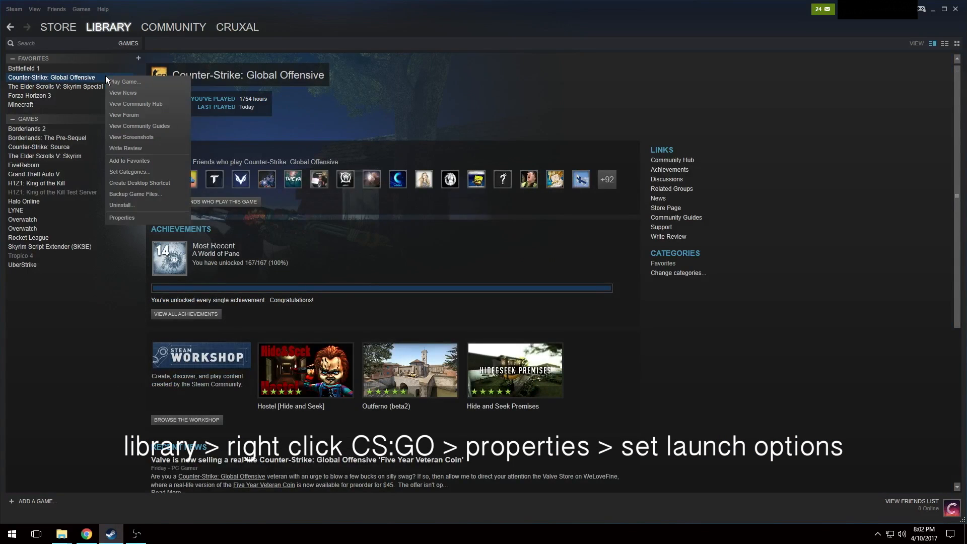
click(122, 217)
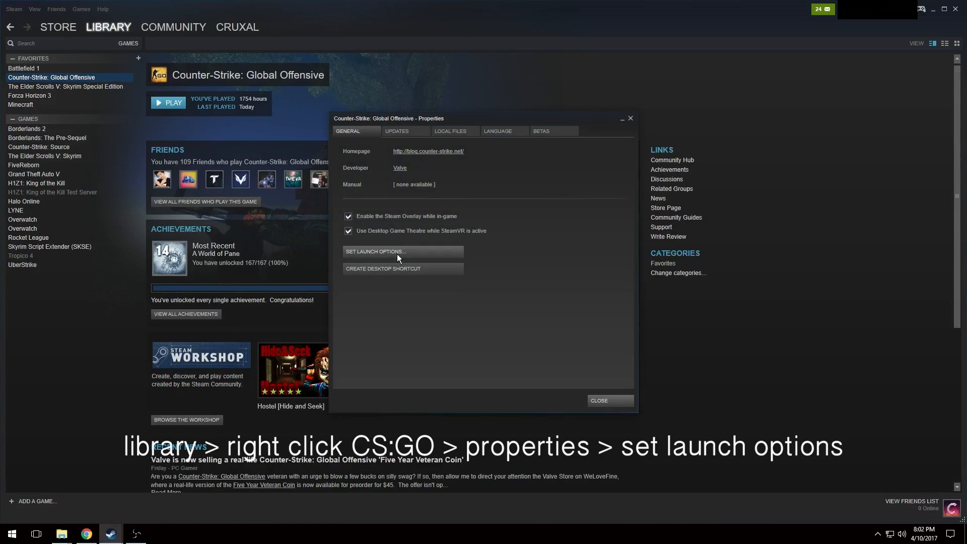
click(375, 252)
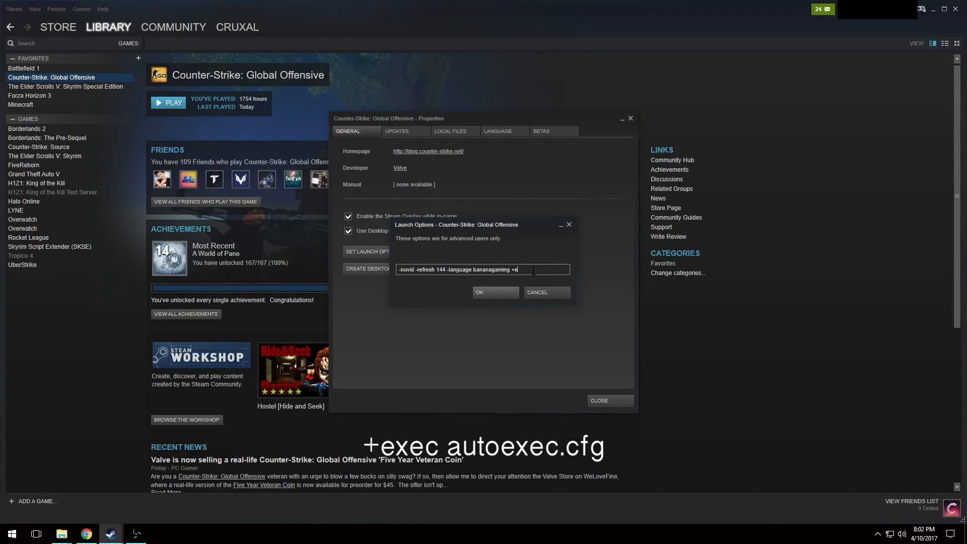
text(xec autoexec.)
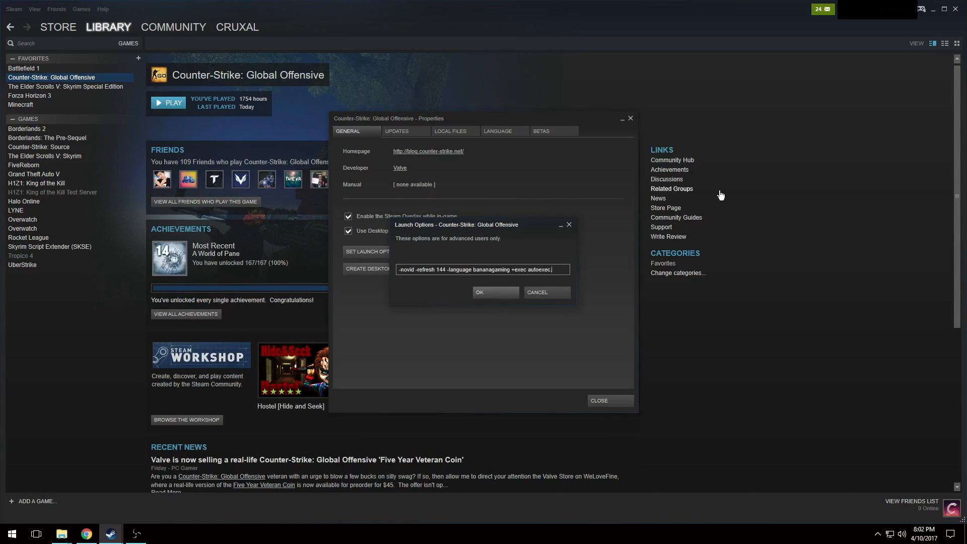
click(496, 293)
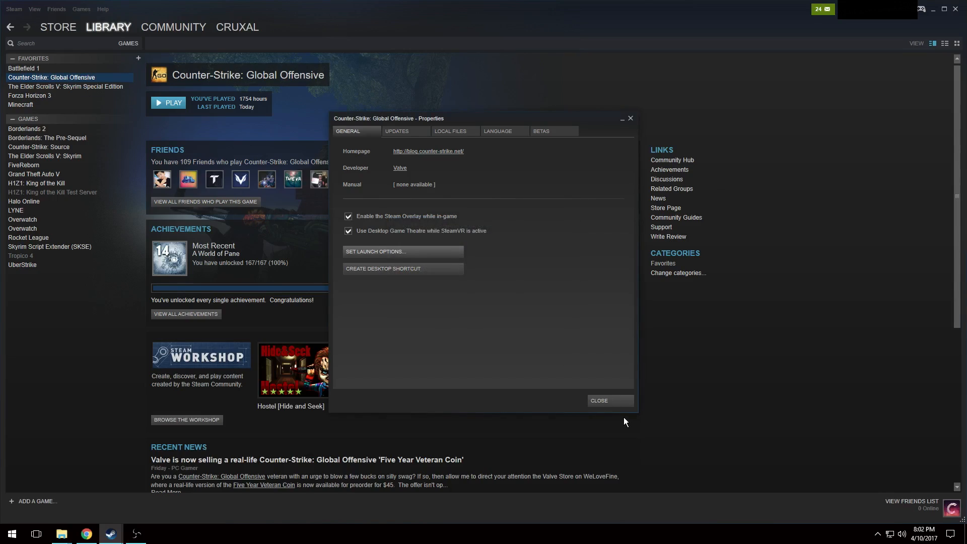
click(169, 102)
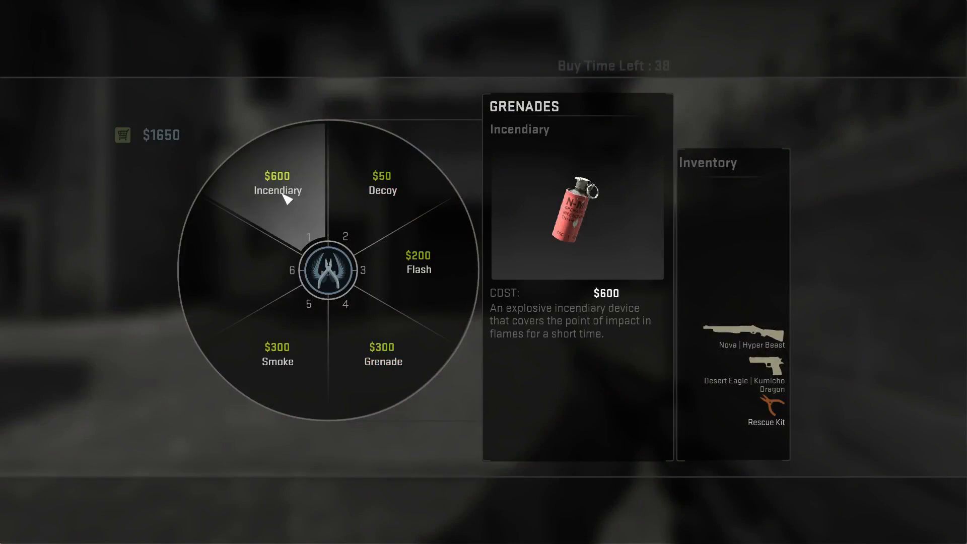
Buy a smoke grenade from the buy menu and throw it using the new jumpthrow bind
click(278, 187)
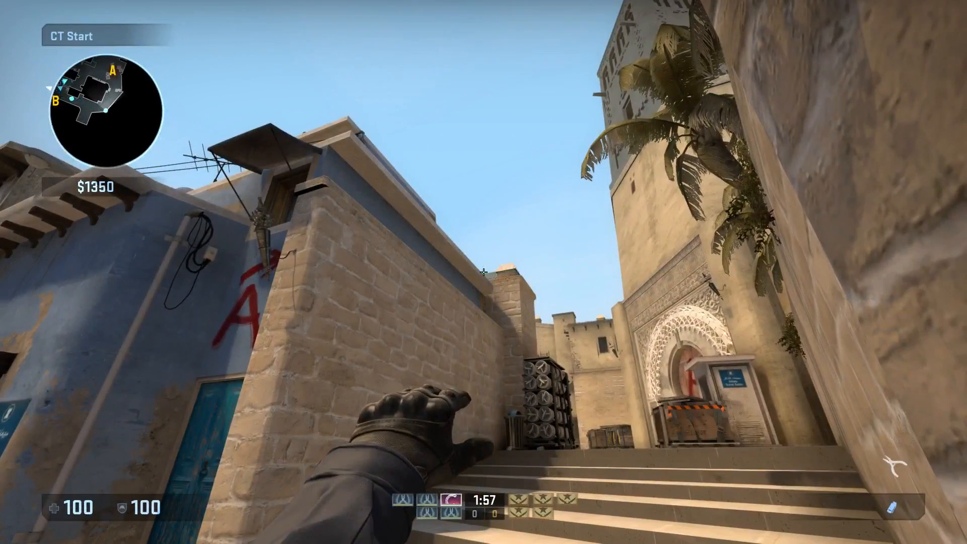
key(2)
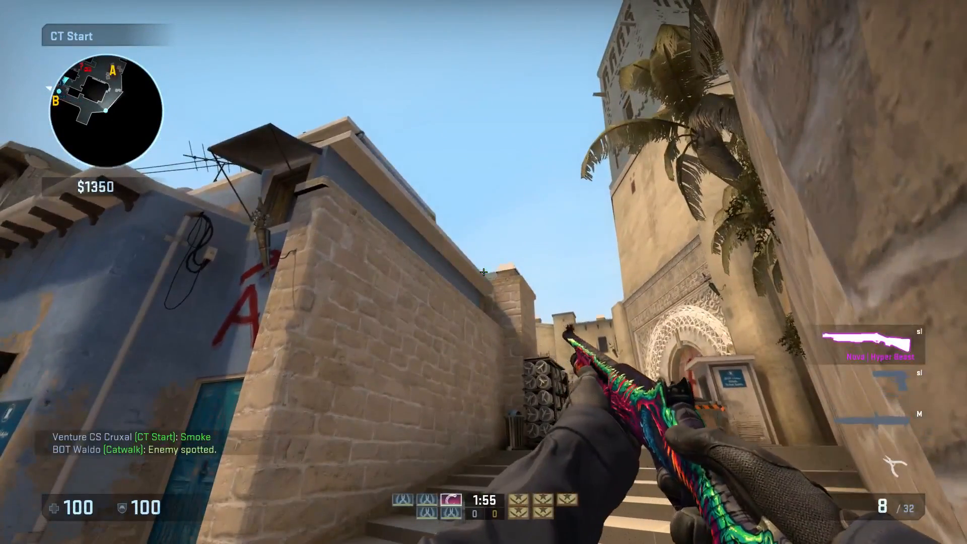
mouse_move(484, 272)
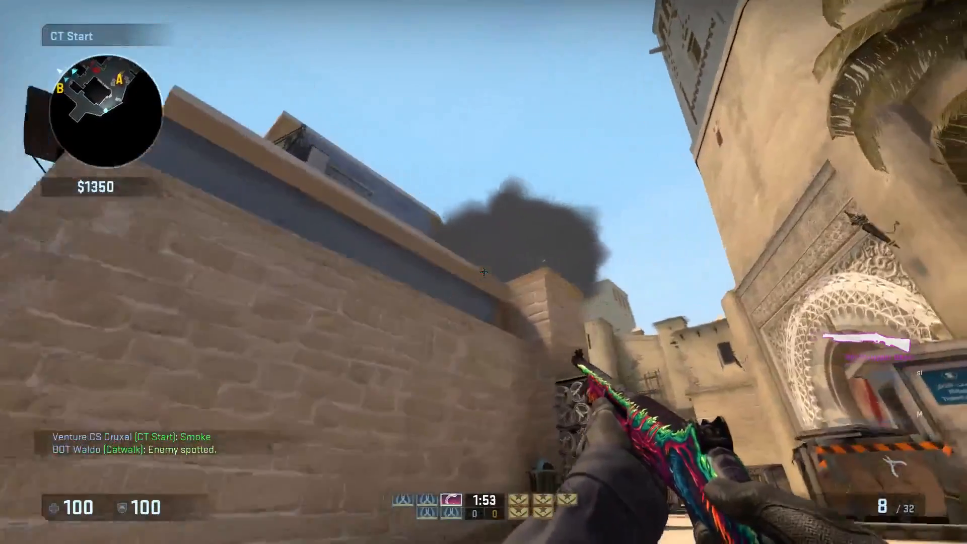